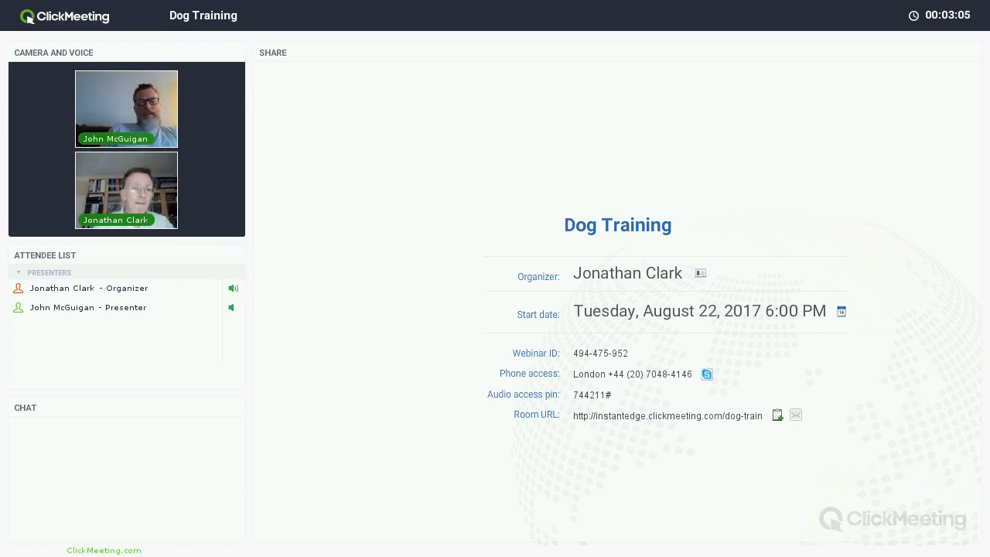
# Step: Play the shared YouTube video of the dog at the front door for attendees
pyautogui.click(233, 307)
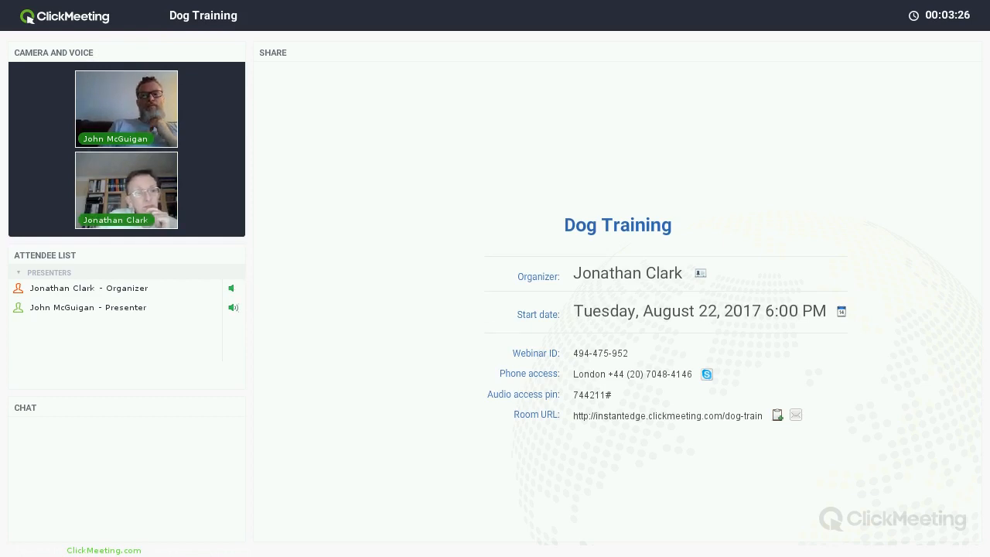
pyautogui.click(233, 306)
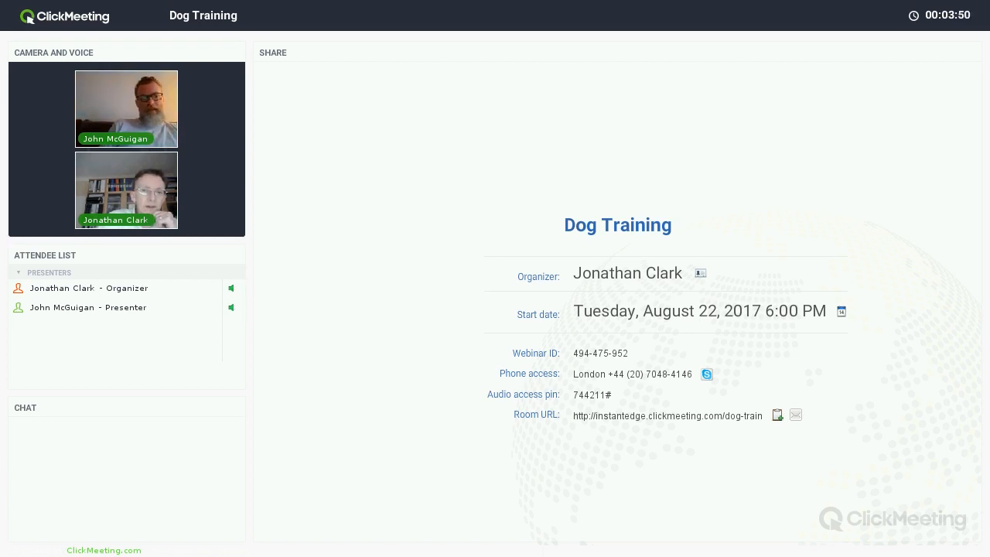
pyautogui.click(231, 307)
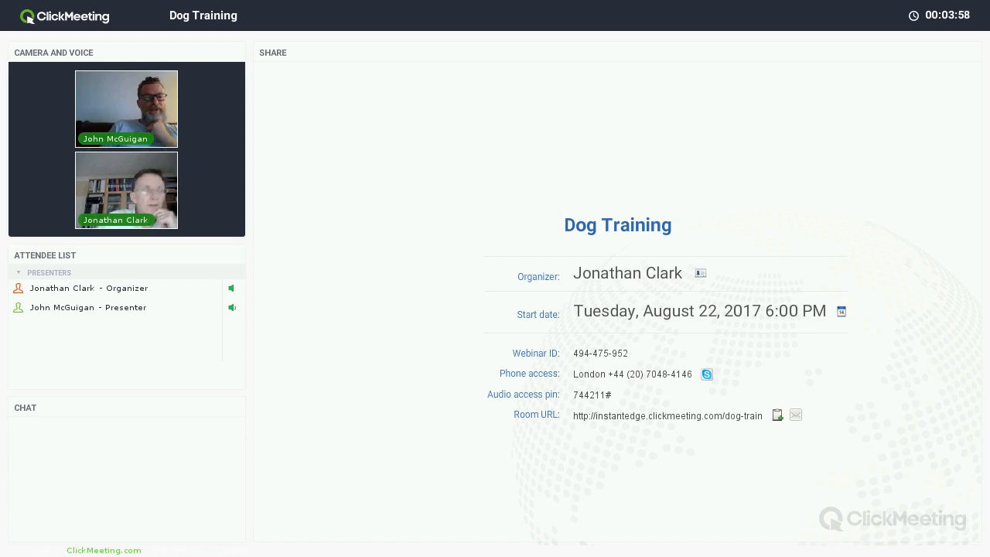
pyautogui.click(233, 307)
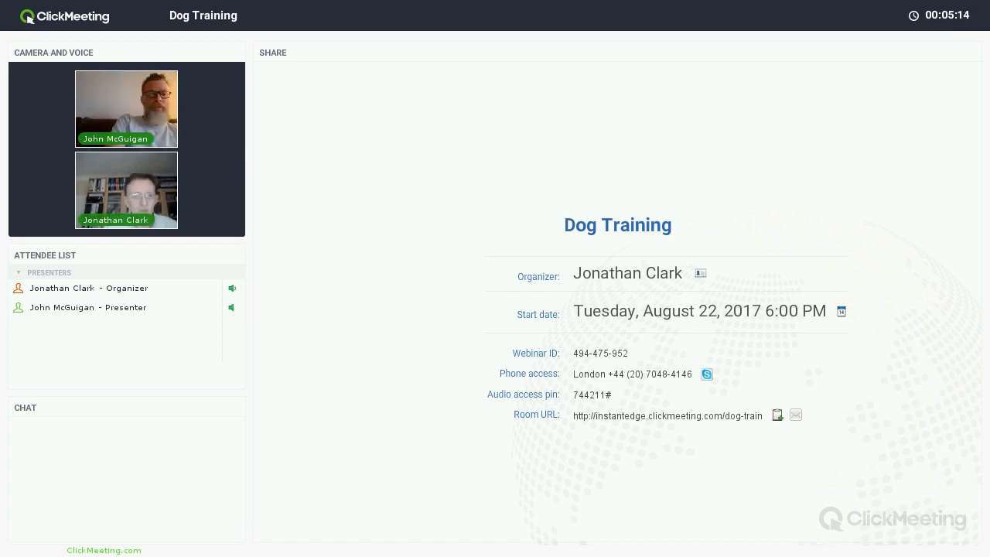
pyautogui.click(231, 307)
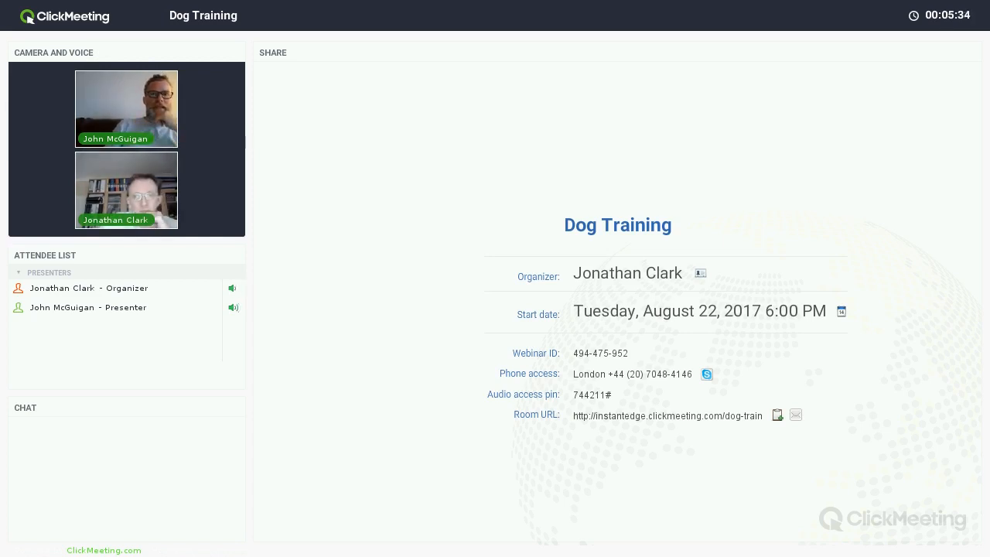
pyautogui.click(233, 307)
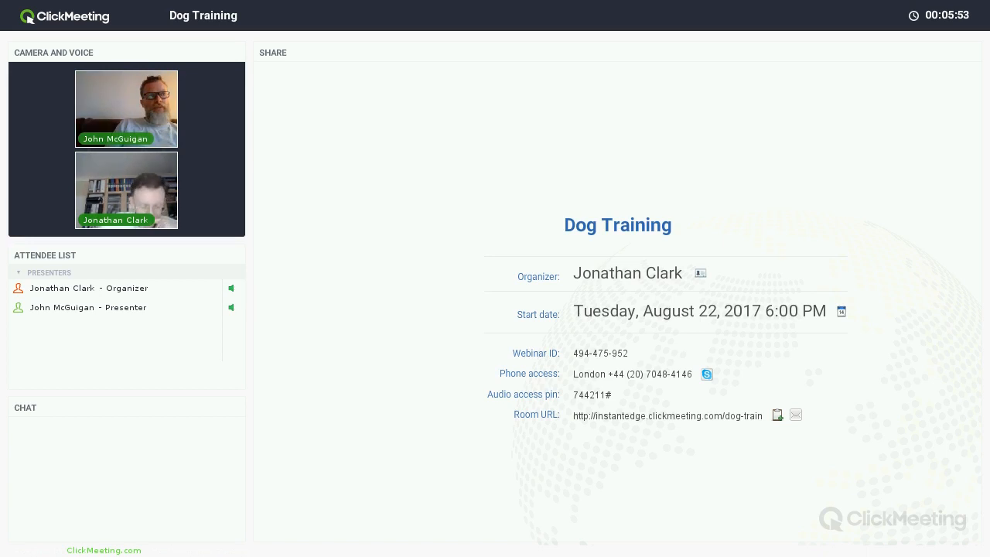
pyautogui.click(231, 287)
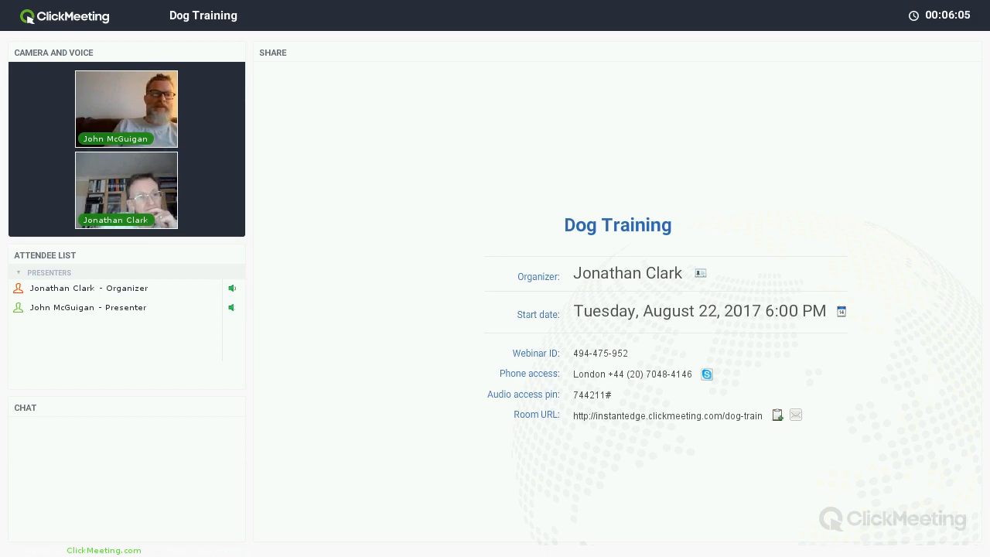
pyautogui.click(232, 287)
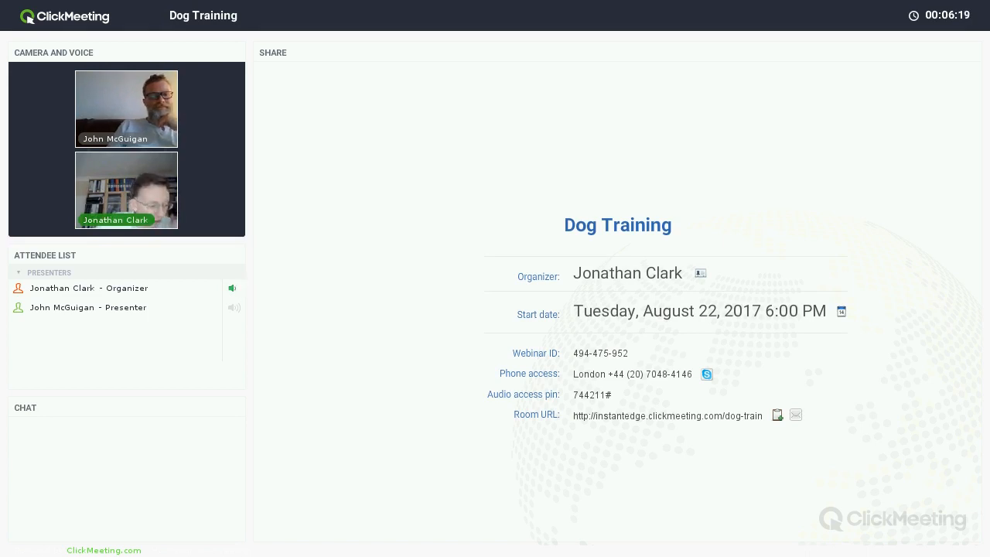
pyautogui.click(233, 307)
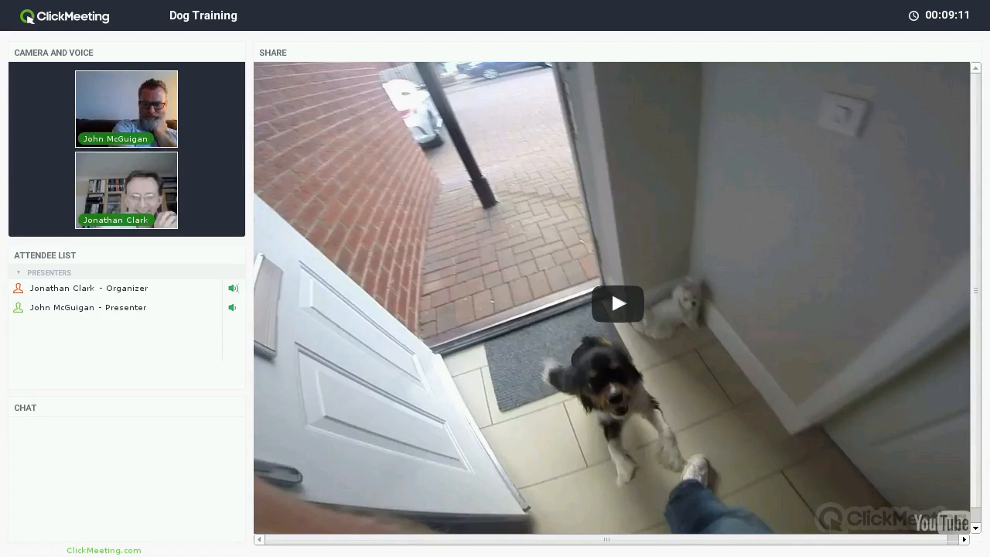
pyautogui.click(232, 307)
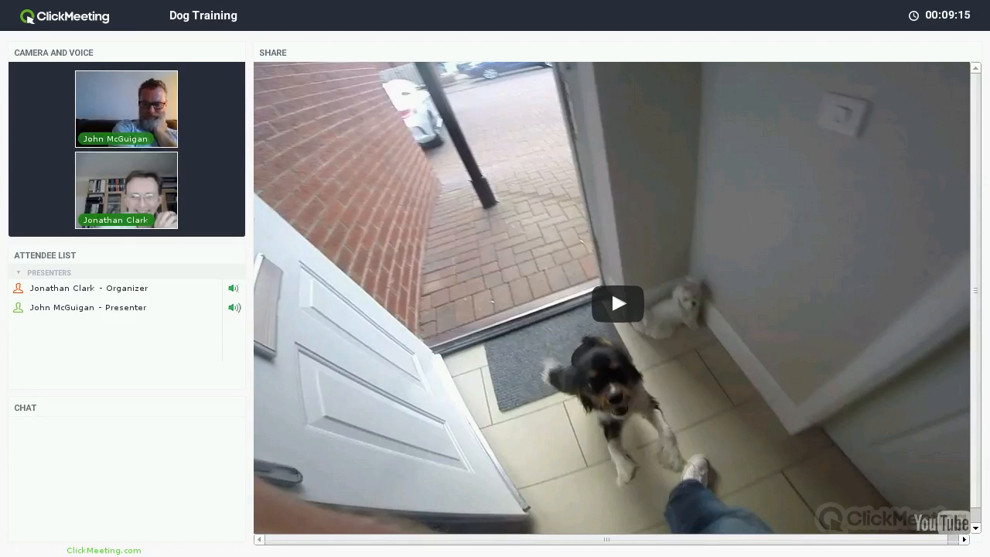
pyautogui.click(233, 307)
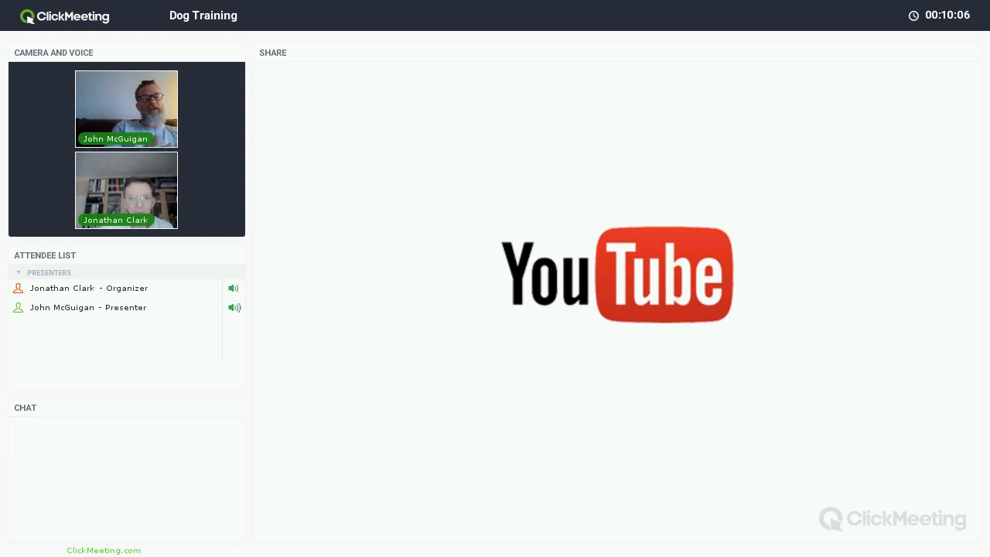
pyautogui.click(235, 307)
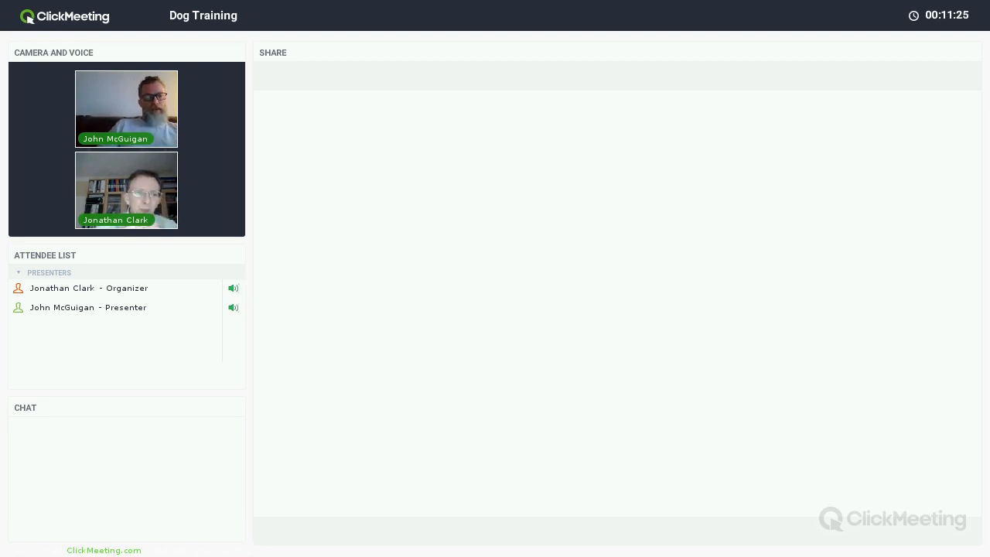
pyautogui.click(232, 307)
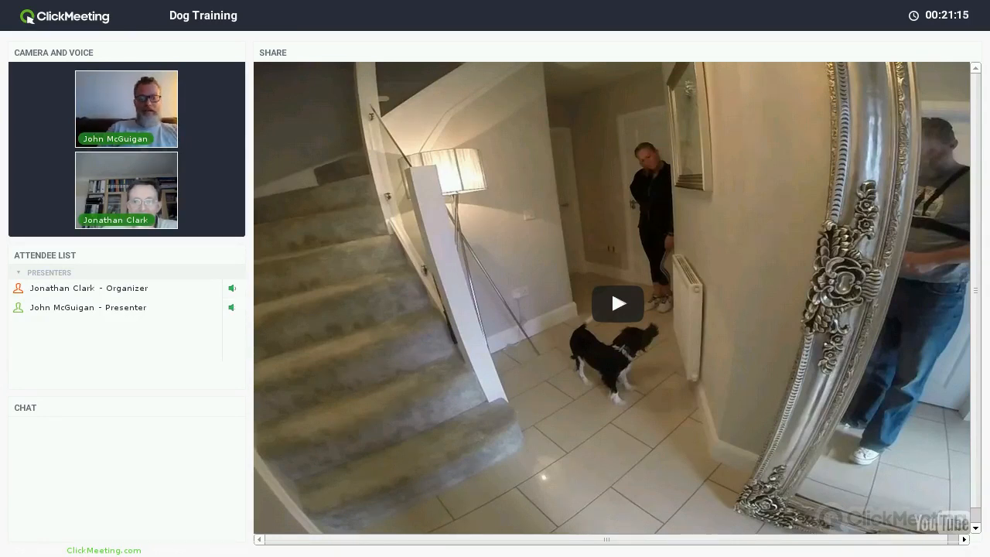
pyautogui.click(231, 307)
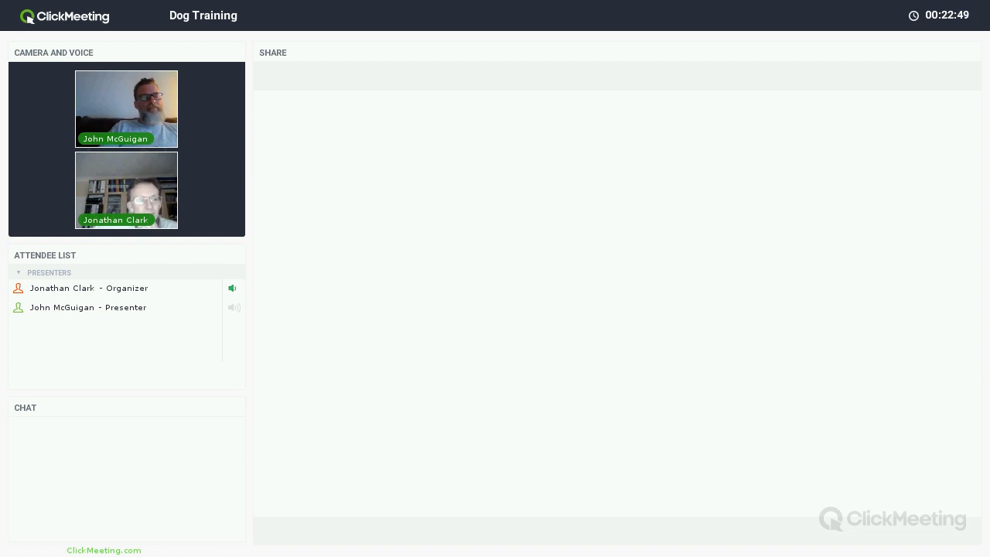
pyautogui.click(233, 306)
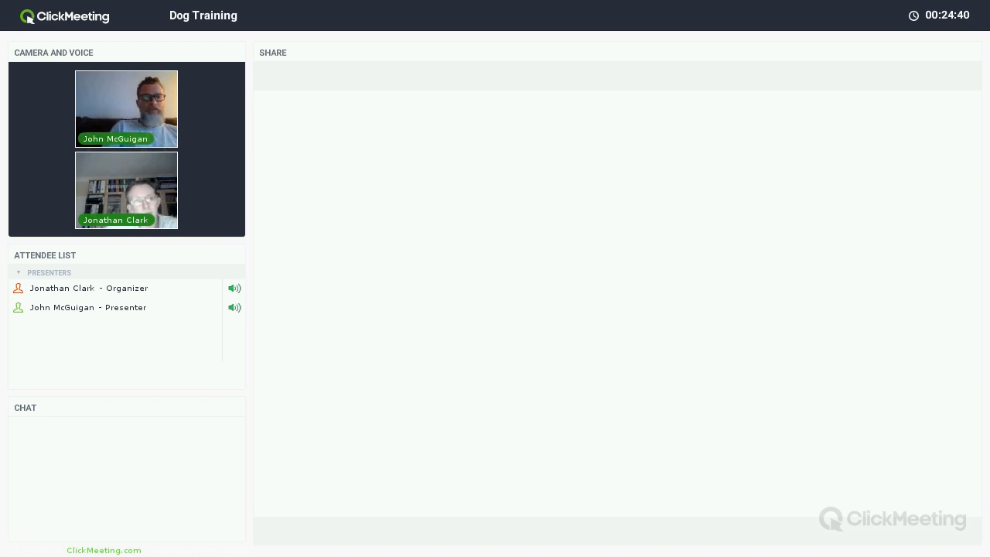
pyautogui.click(235, 288)
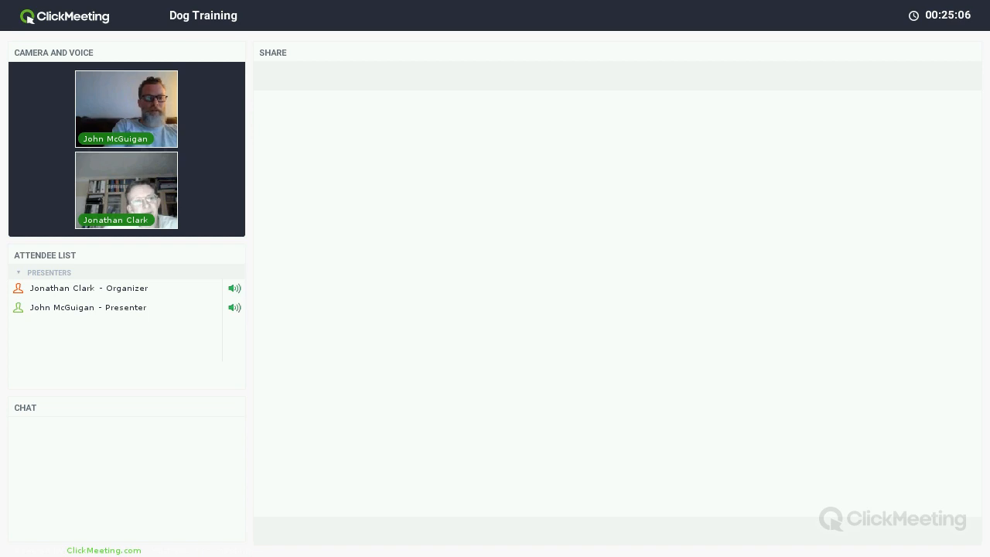
pyautogui.click(234, 306)
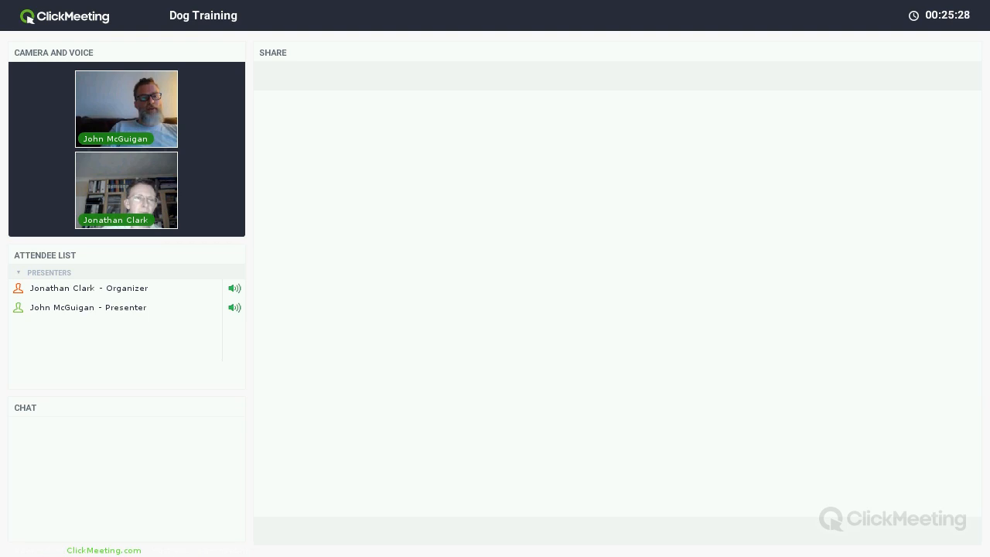
pyautogui.click(235, 307)
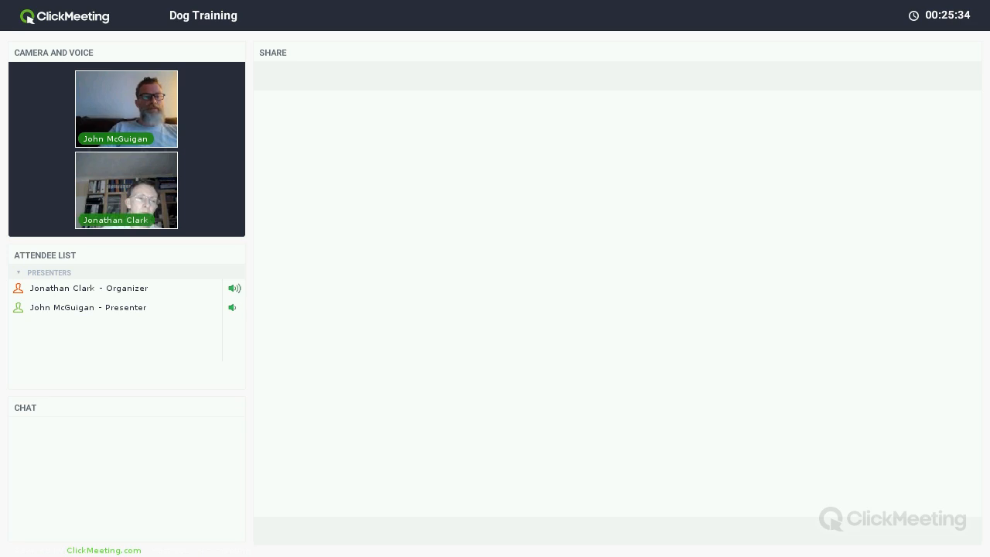
pyautogui.click(232, 307)
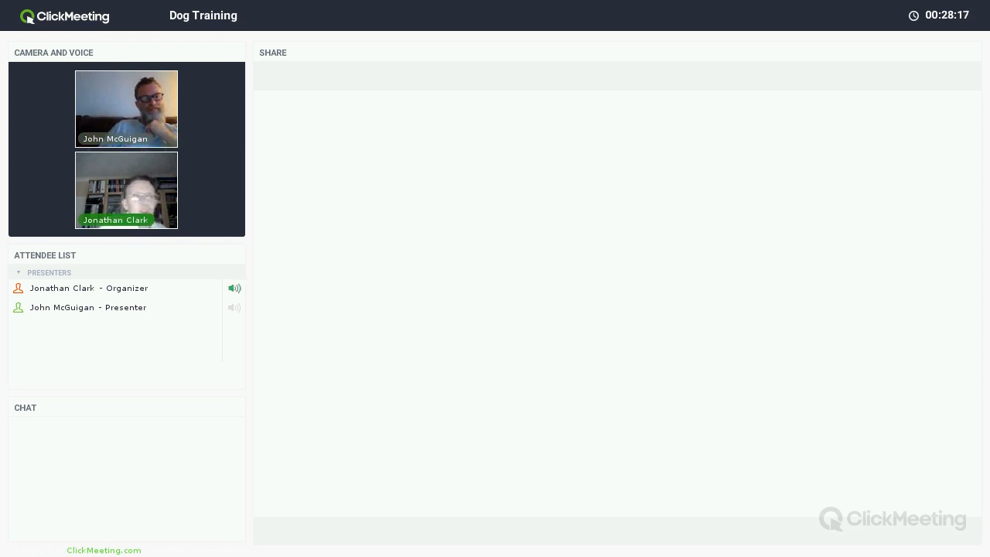
pyautogui.click(234, 307)
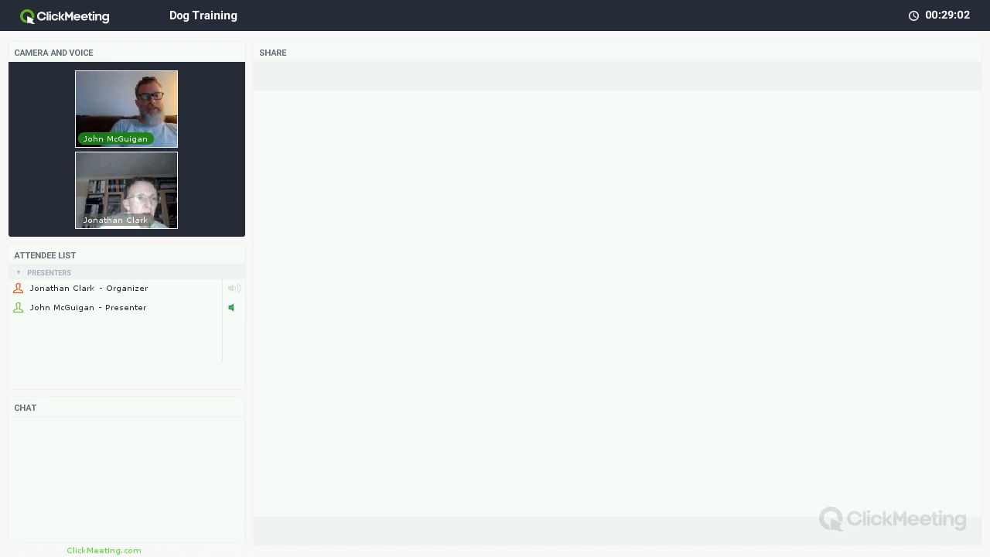
pyautogui.click(232, 287)
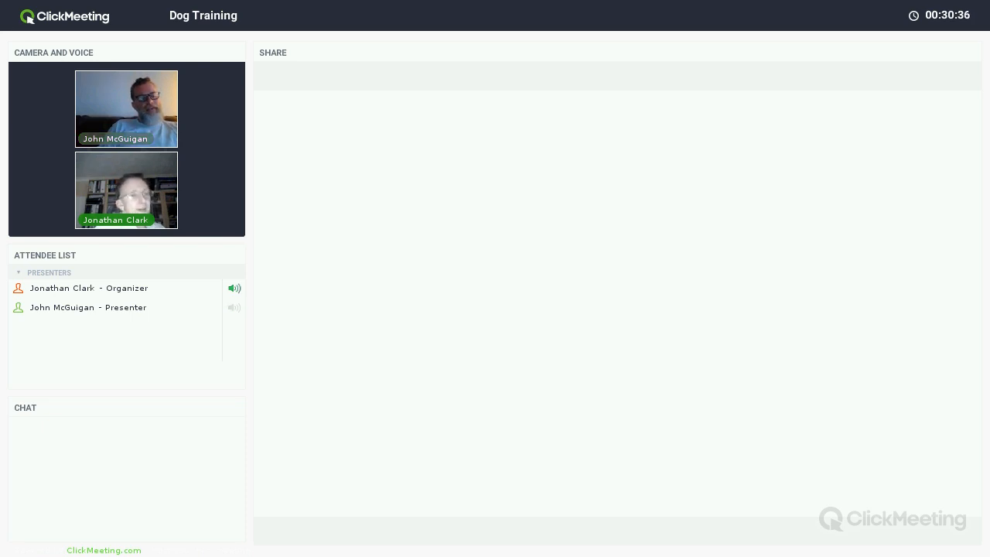
pyautogui.click(234, 307)
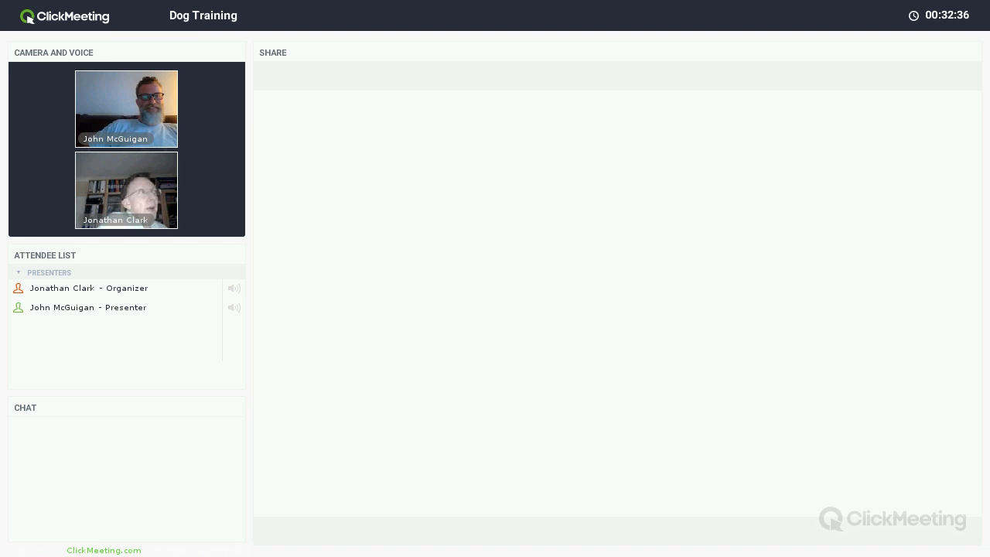
pyautogui.click(233, 287)
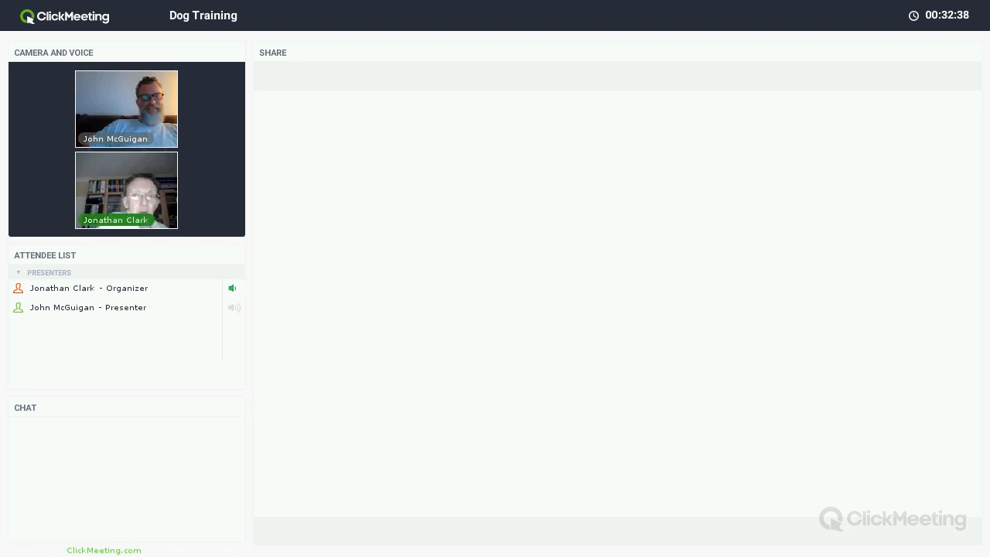